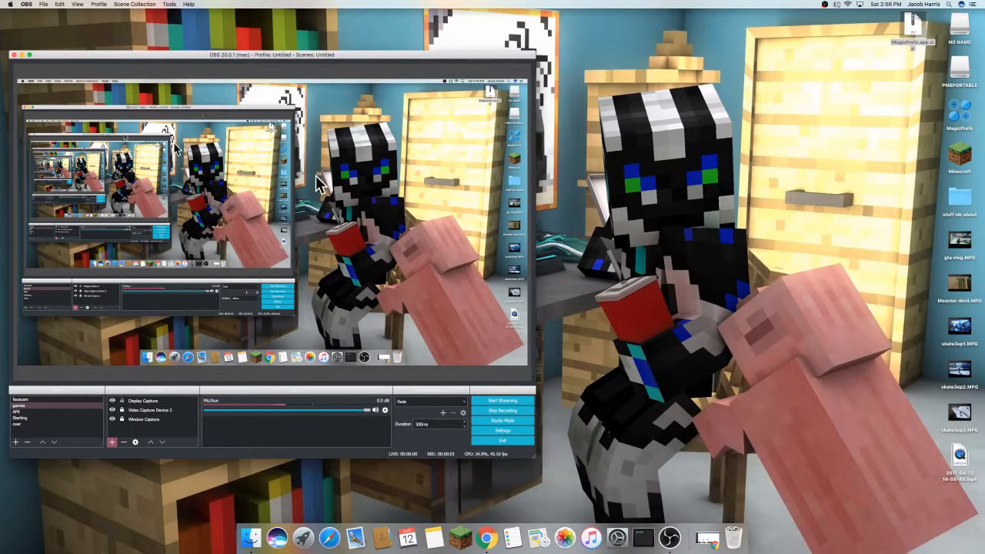
mouse_move(423, 172)
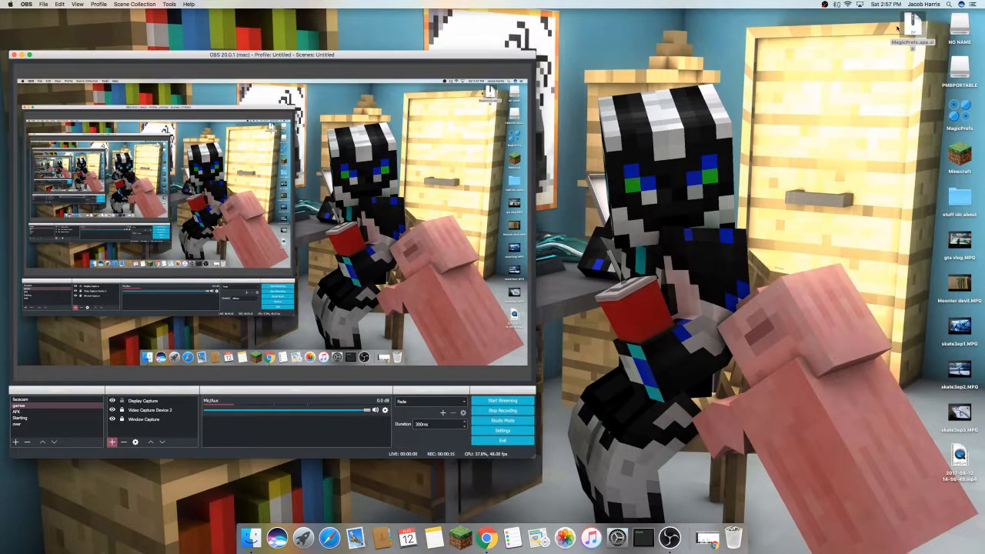
Open the downloaded MagicPrefs file from its context menu, triggering the internet-download warning
right_click(910, 31)
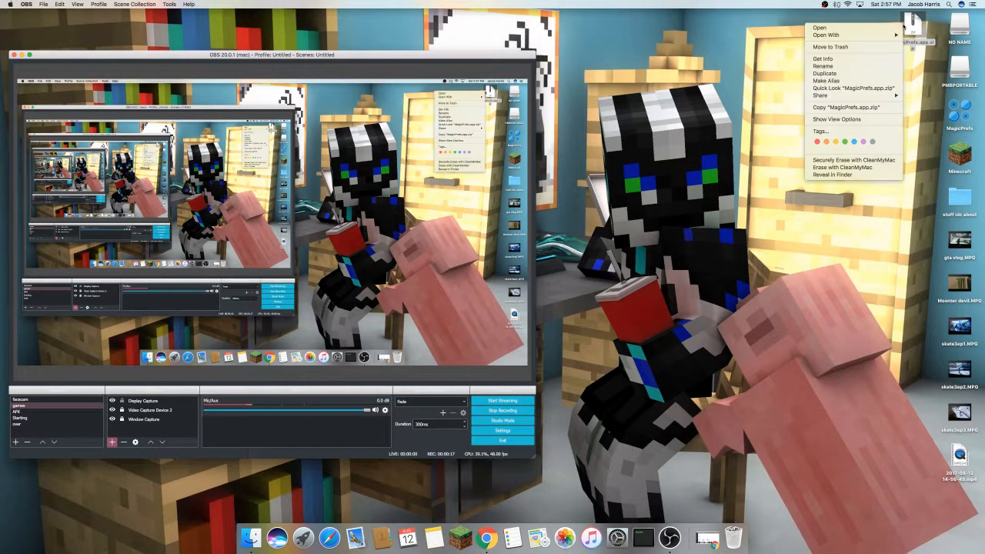
click(862, 75)
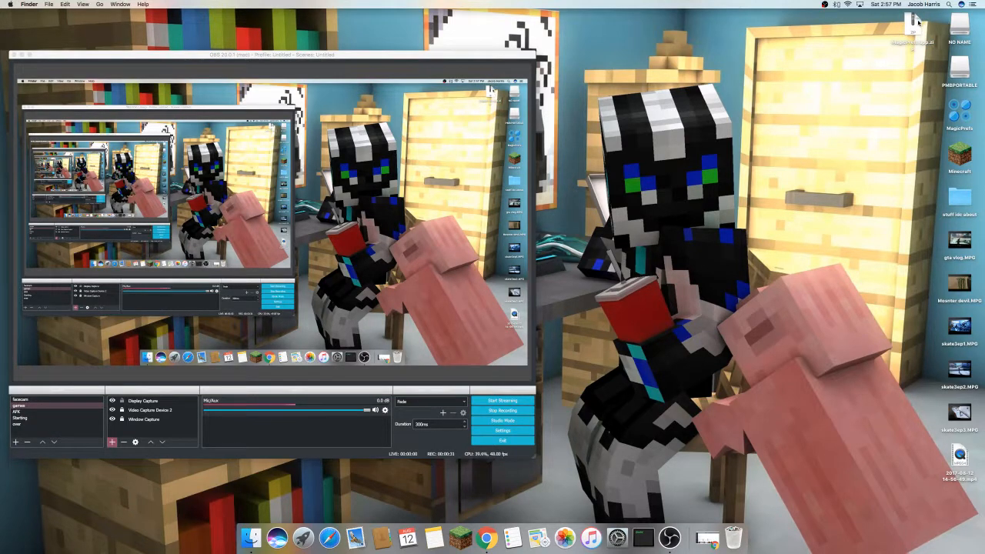
mouse_move(890, 75)
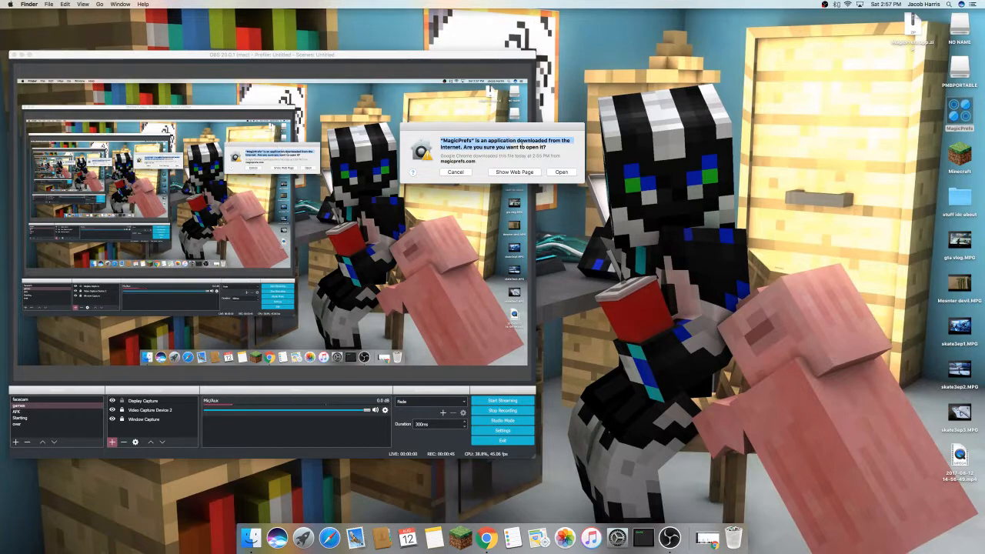
Show the MagicPrefs package contents so its Contents folder appears in a window
right_click(960, 114)
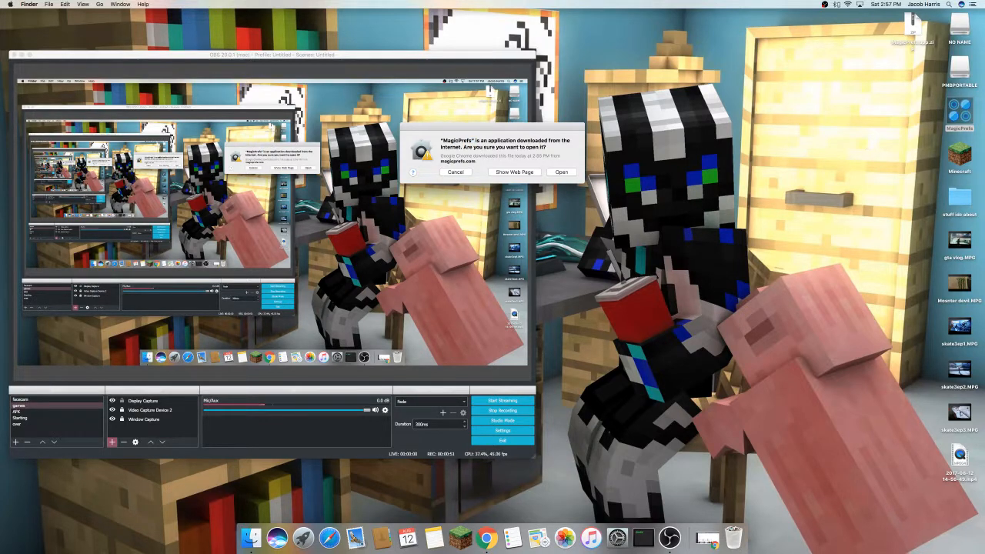
right_click(957, 114)
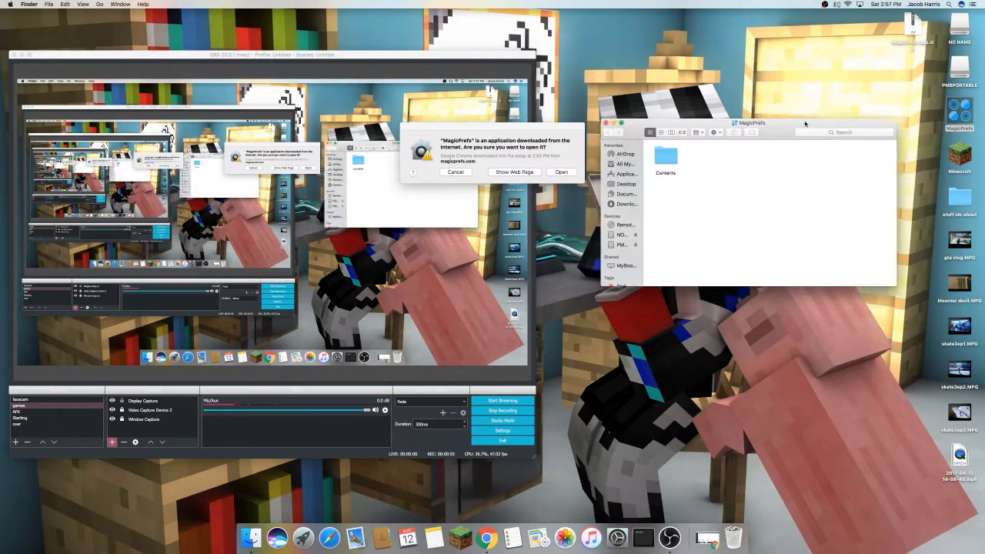
Create a new folder holding Contents and rename it 'magic prefs.app'
right_click(757, 177)
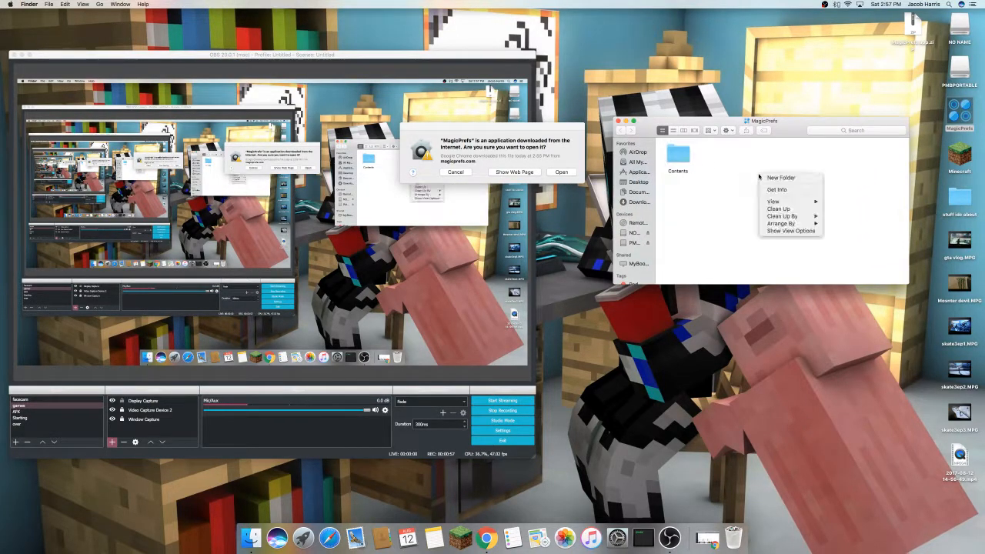
click(780, 177)
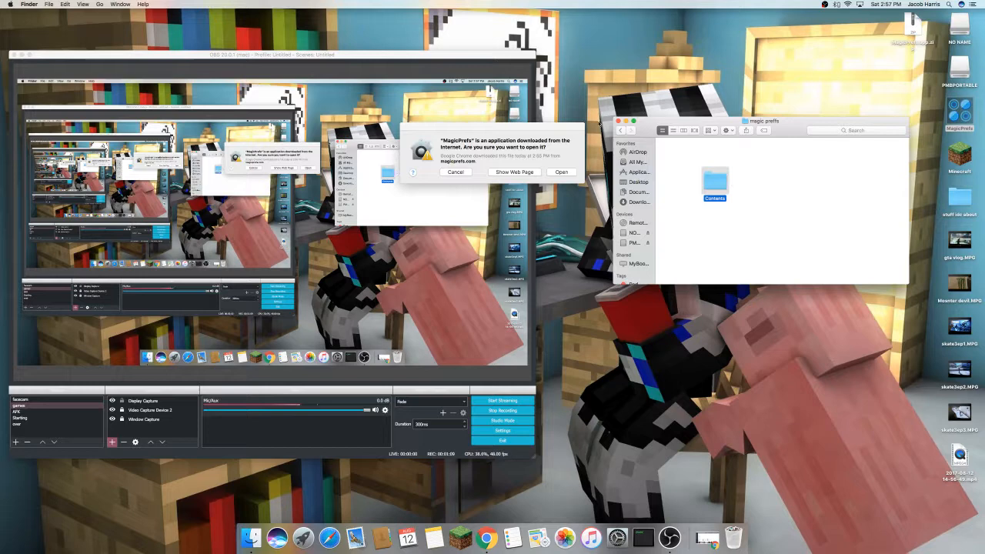
right_click(714, 185)
text(magic prefs.app)
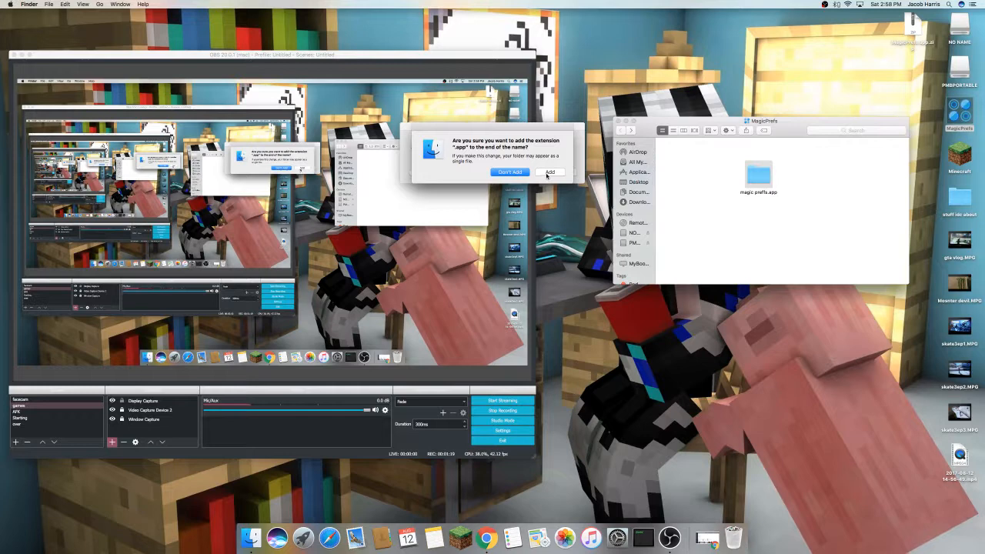
Add the .app extension so the folder becomes the launchable app, then clear Finder away
click(549, 173)
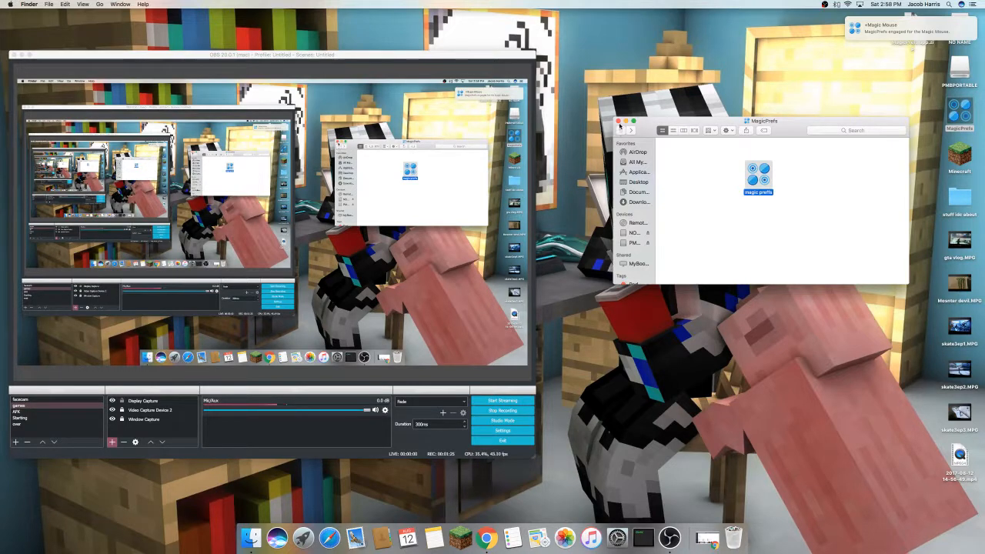
click(618, 120)
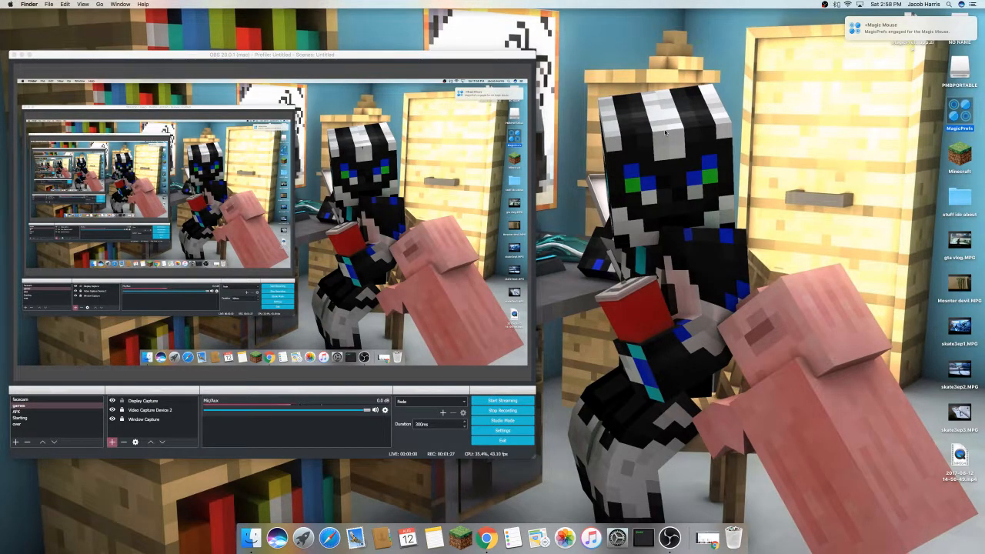